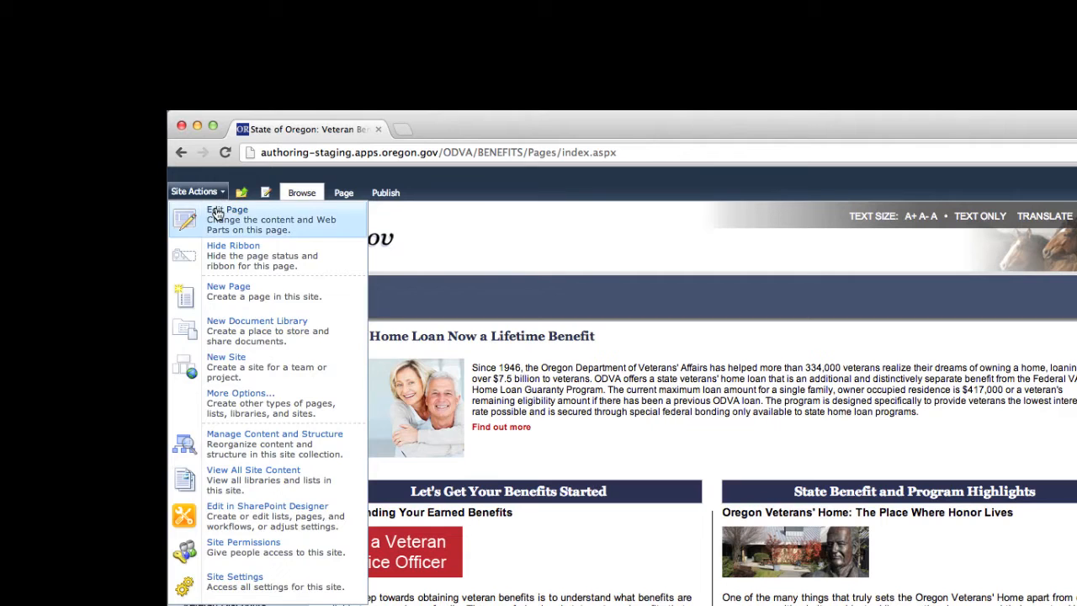
# Switch the Veterans Benefits page into edit mode via Site Actions > Edit Page.
pyautogui.click(227, 209)
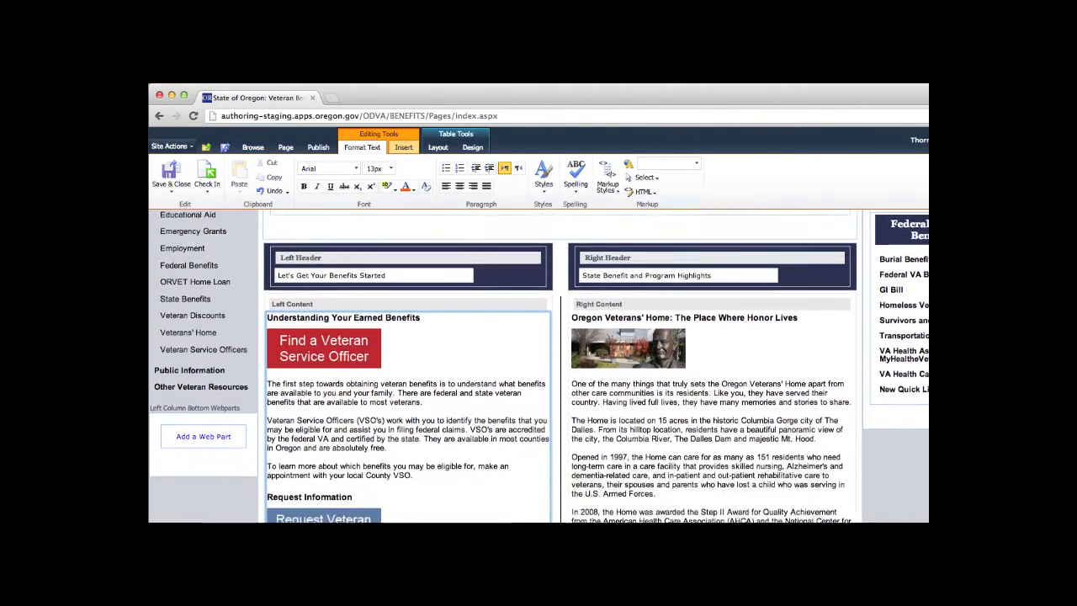
# Add a new line "This will be the new Header" at the end of the left content box.
pyautogui.scroll(-3)
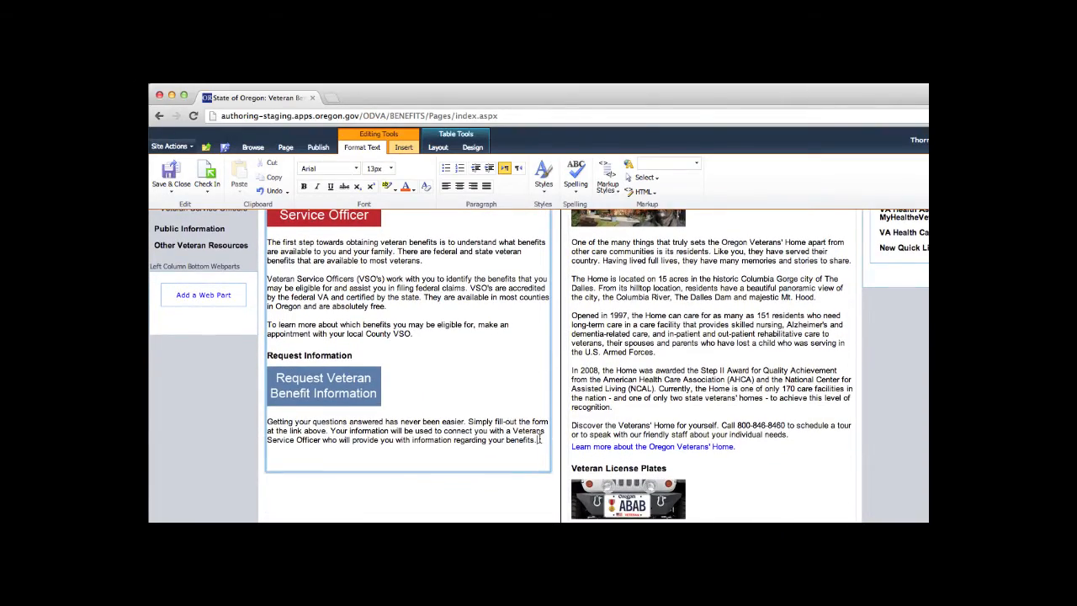
pyautogui.write('T')
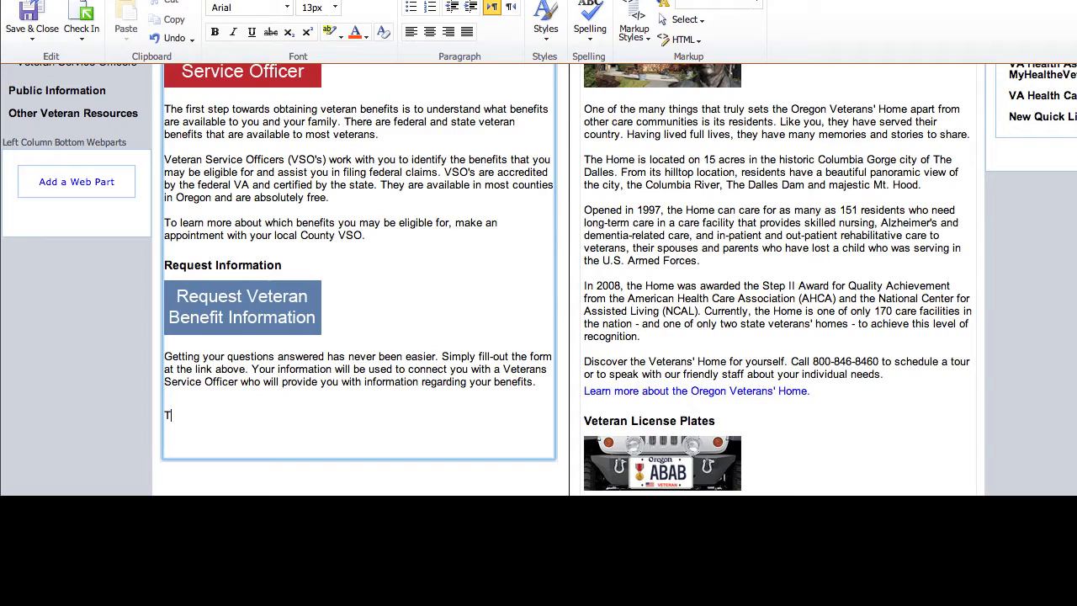
pyautogui.write('his will be')
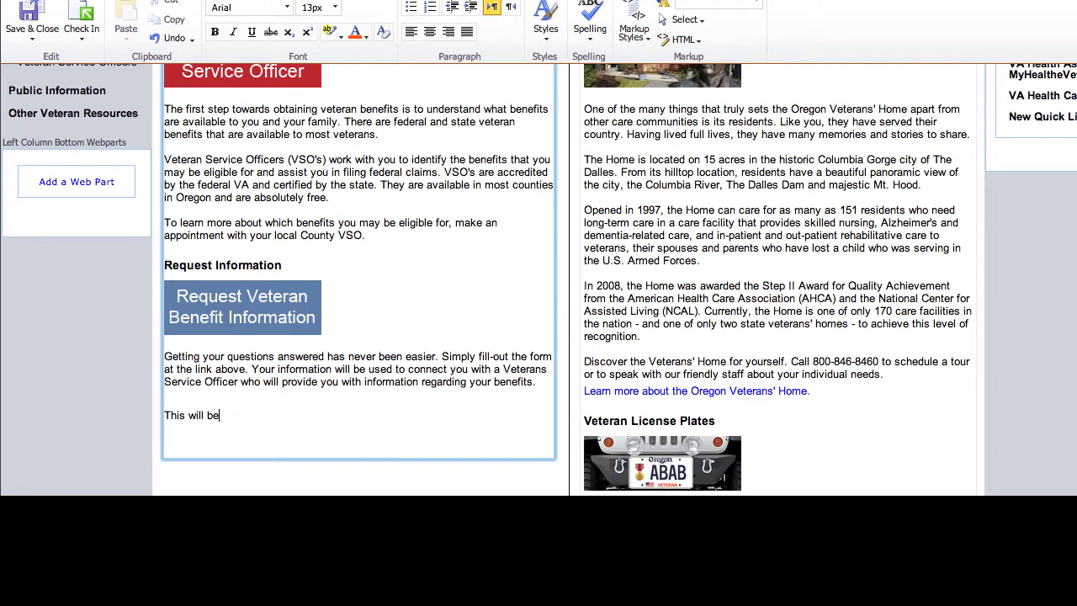
pyautogui.write('the new H')
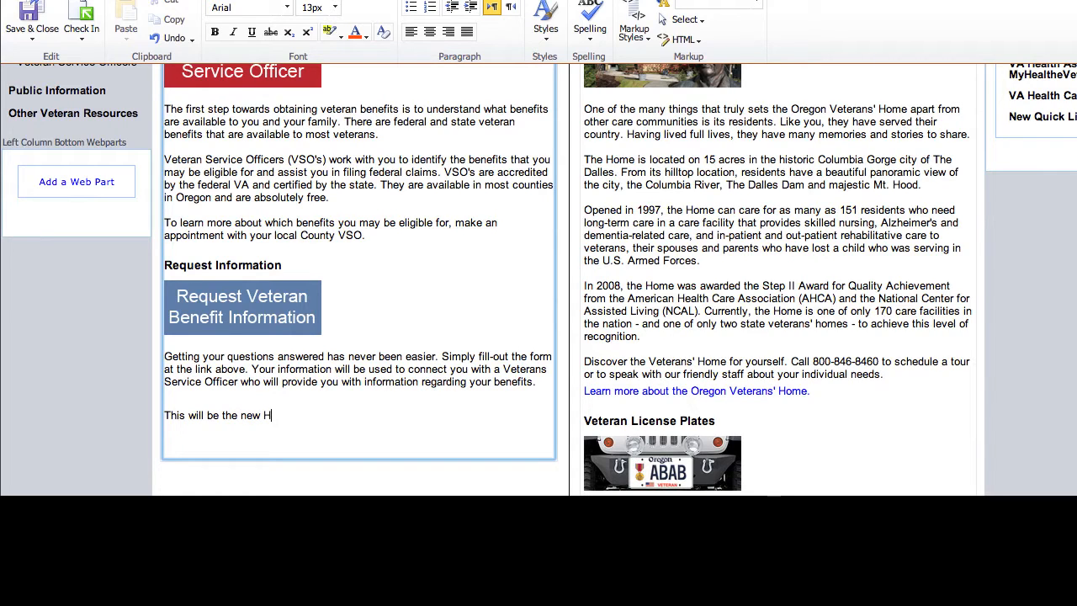
pyautogui.write('eader')
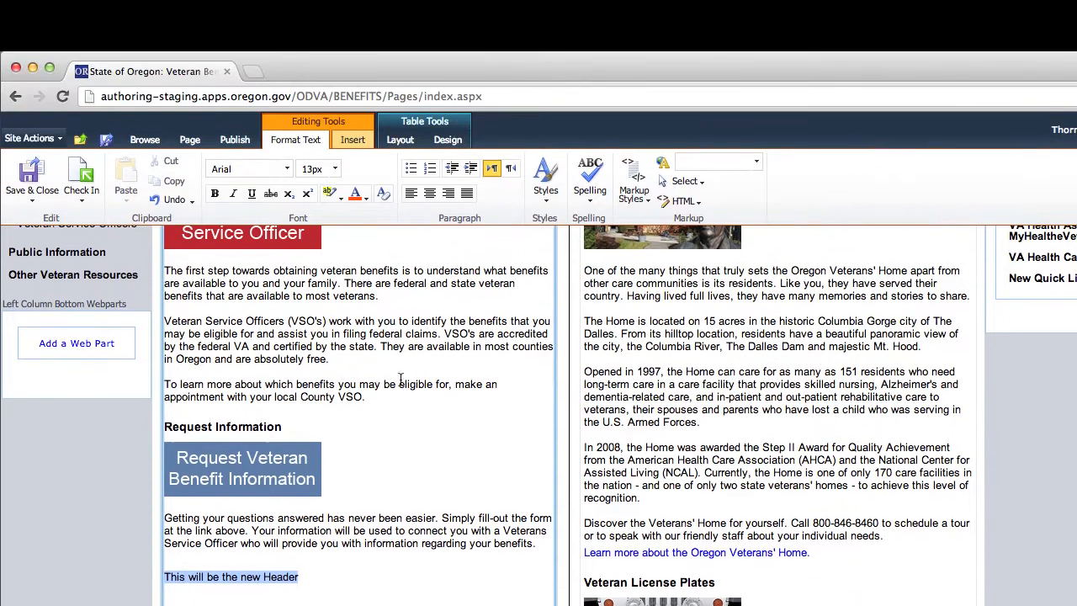
# Apply the Popularity Sub-Header Black style to the new header line.
pyautogui.click(545, 235)
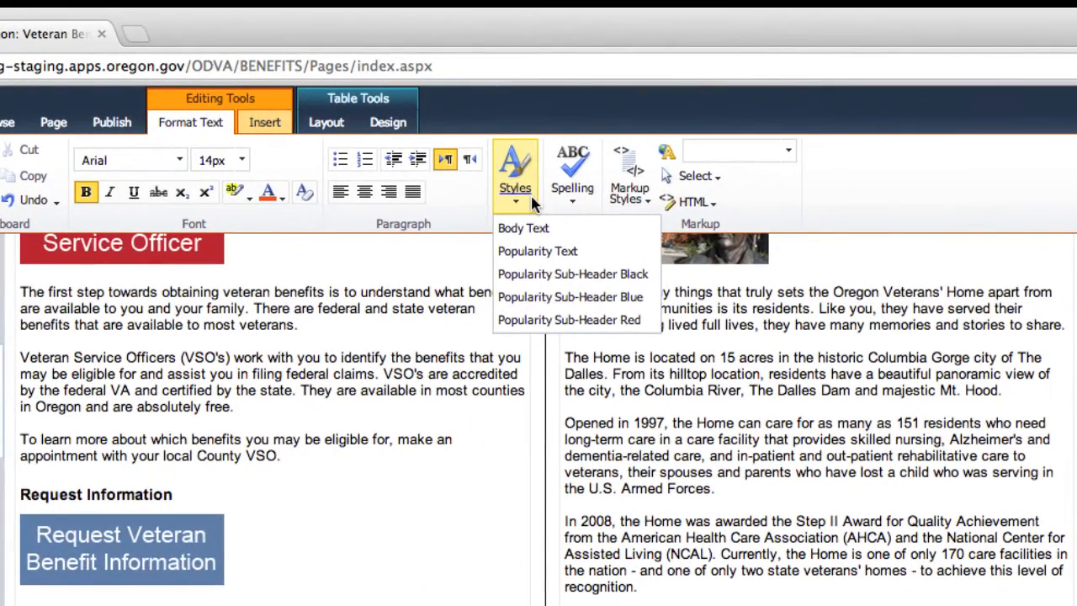
pyautogui.moveTo(572, 272)
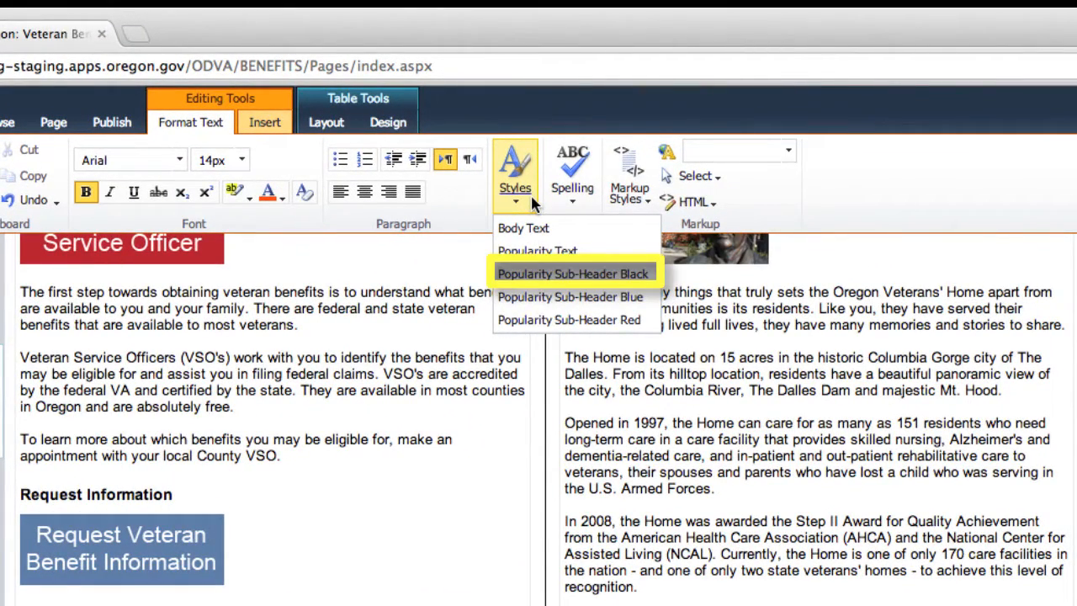
pyautogui.moveTo(570, 296)
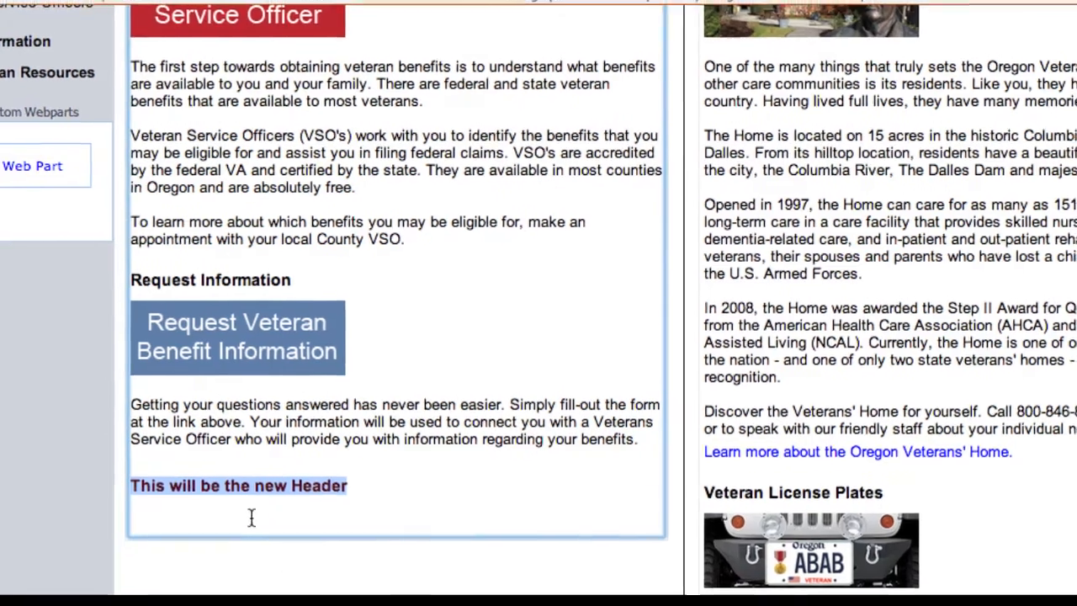
# Start a normal-style body line beneath the black sub-header, beginning "Font size is".
pyautogui.click(514, 177)
pyautogui.write('Font size is corre')
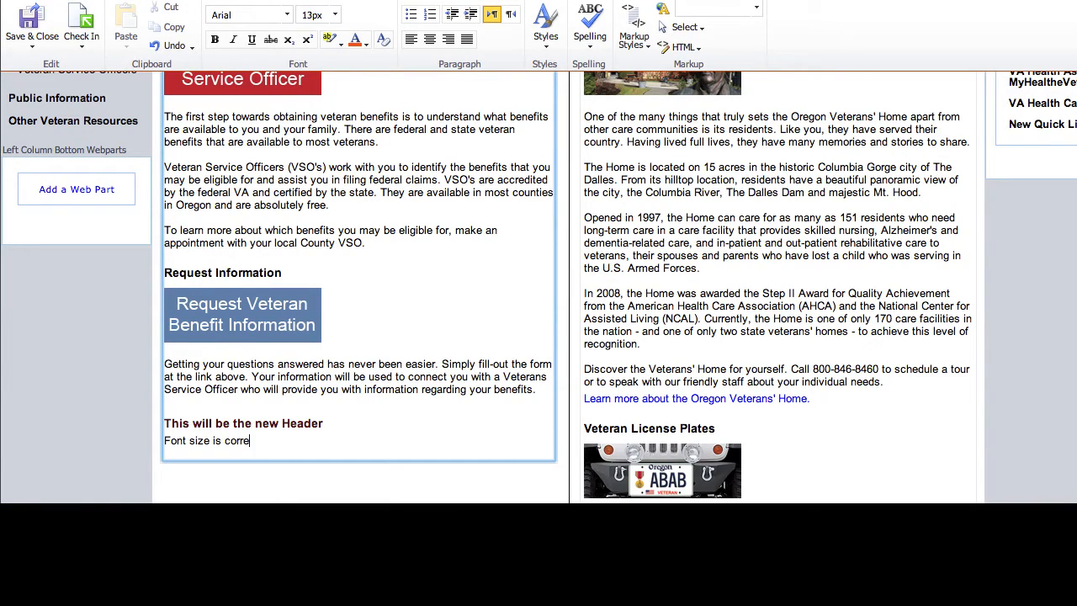
# Continue the body line: "correct now when typing in editable area. This font matches the".
pyautogui.write('ct now when')
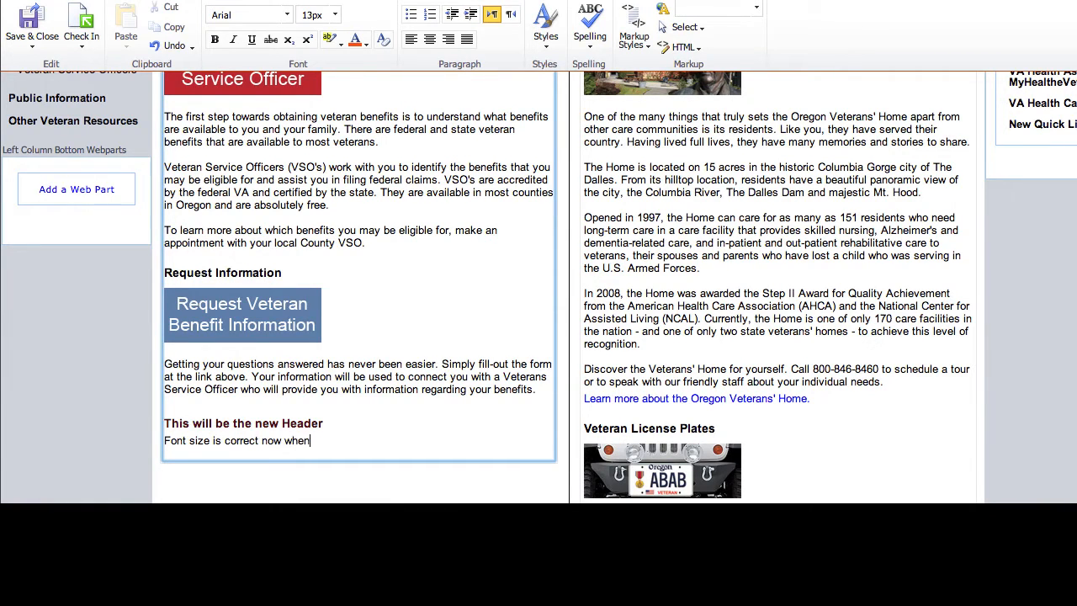
pyautogui.write('typing in')
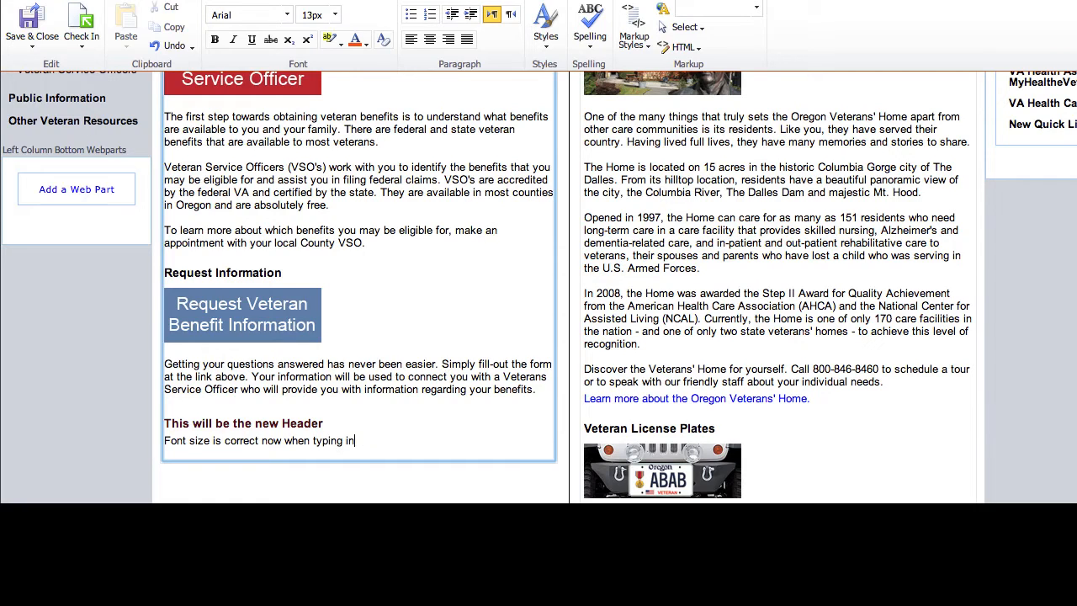
pyautogui.write('editab')
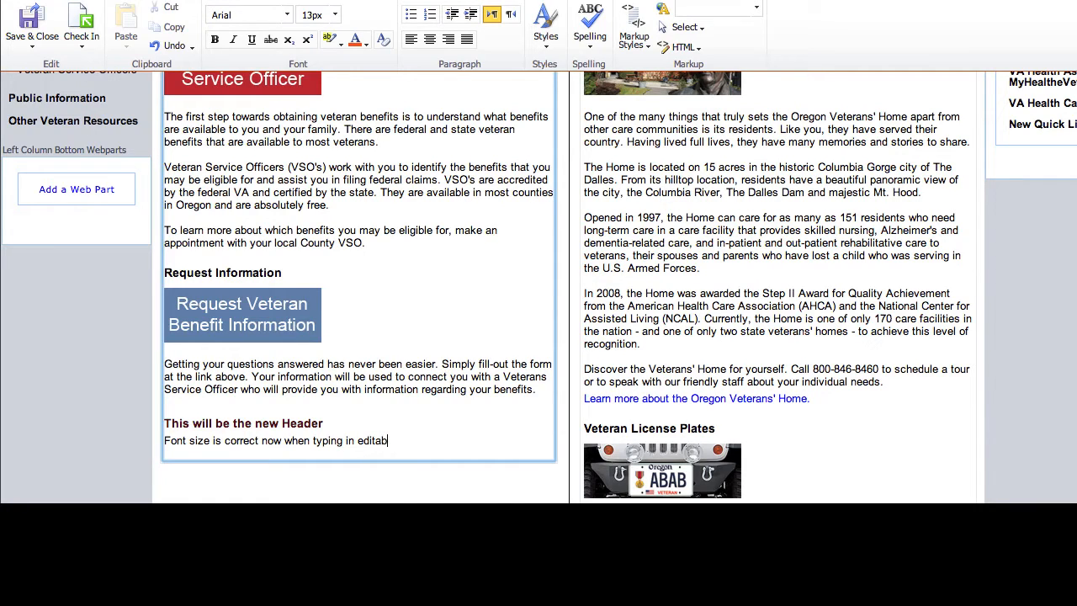
pyautogui.write('le area')
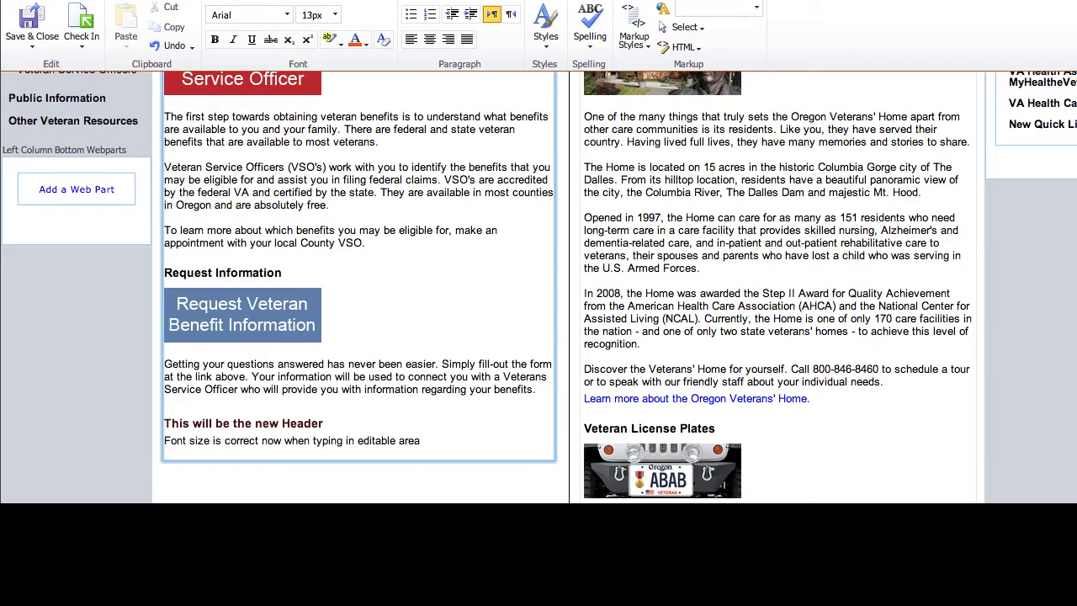
pyautogui.write('This font')
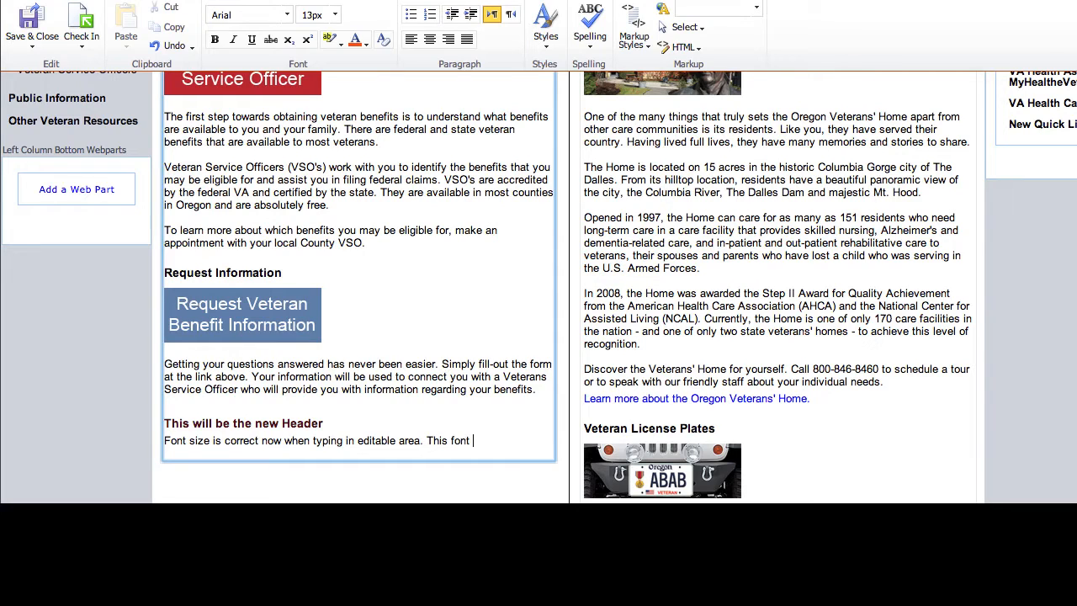
pyautogui.write('matches the')
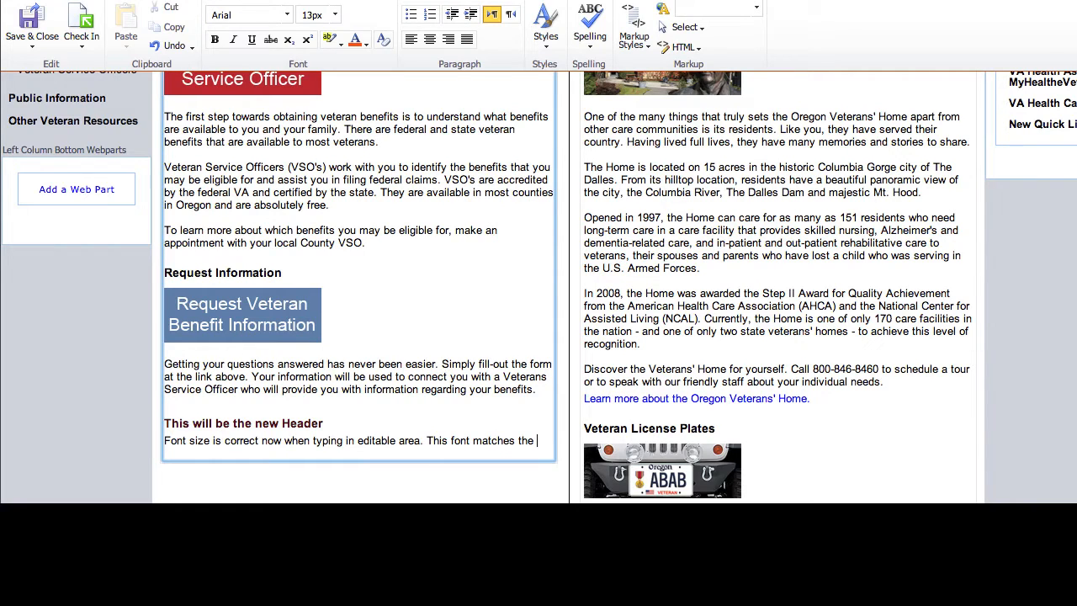